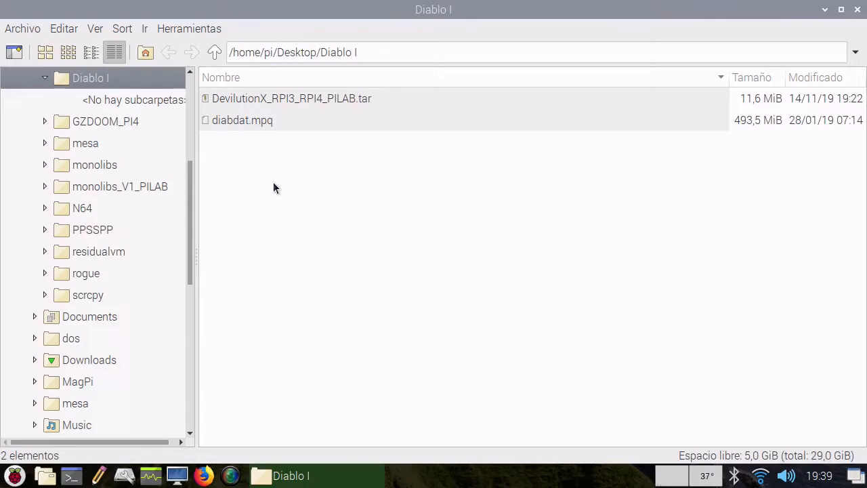
- Extract DevilutionX_RPI3_RPI4_PILAB.tar via 'Extraer aquí' into the Diablo I folder beside diabdat.mpq
left_click(242, 120)
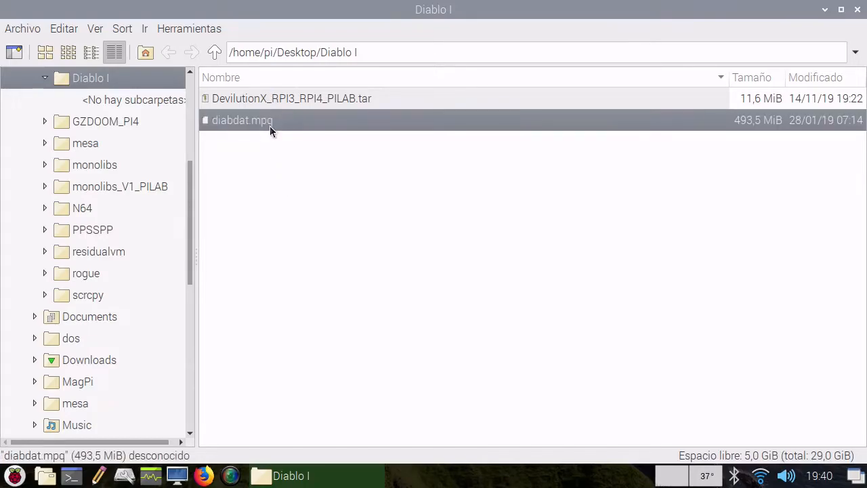
mouse_move(286, 128)
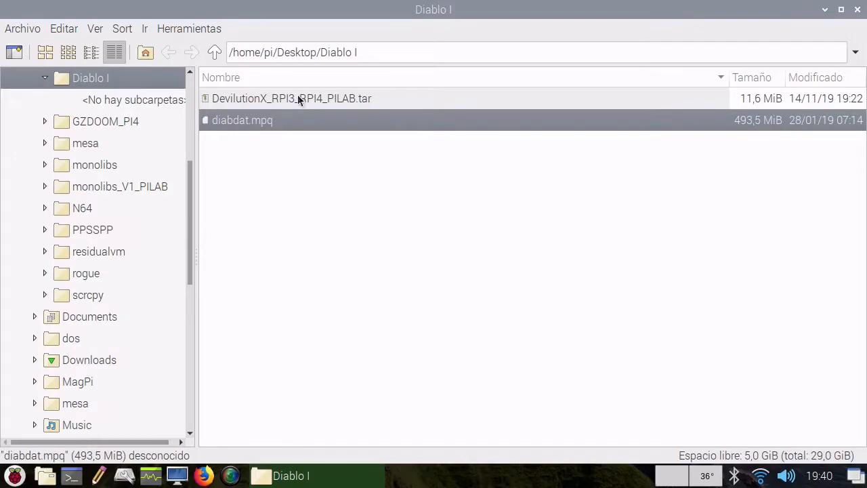
right_click(292, 98)
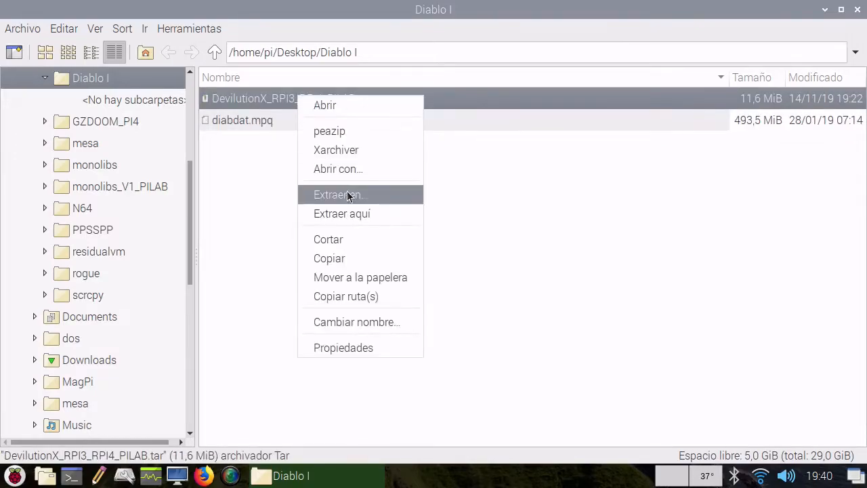
left_click(341, 213)
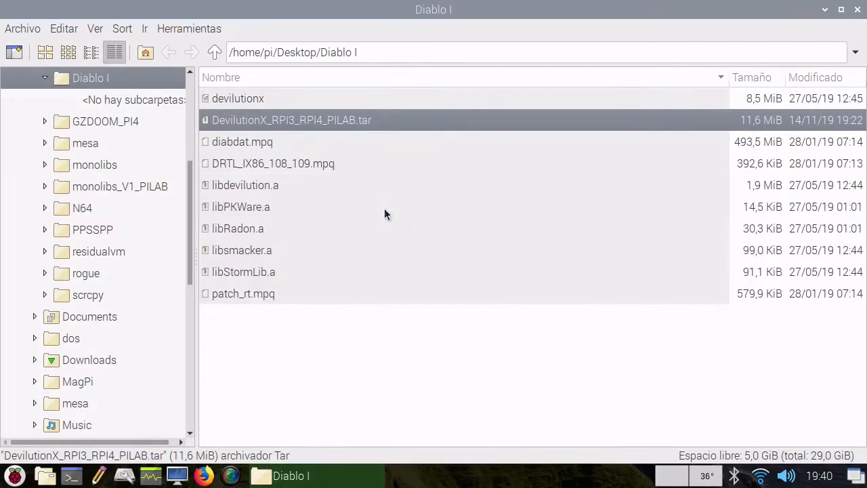
mouse_move(193, 42)
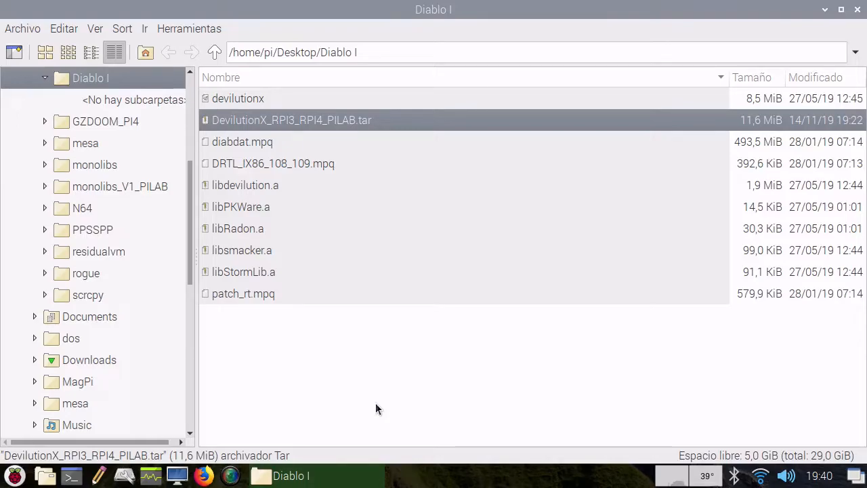
left_click(242, 142)
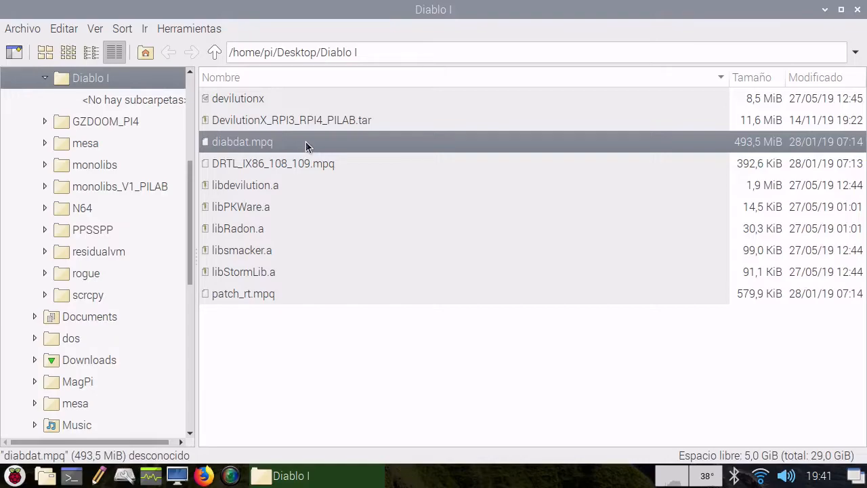
left_click(291, 120)
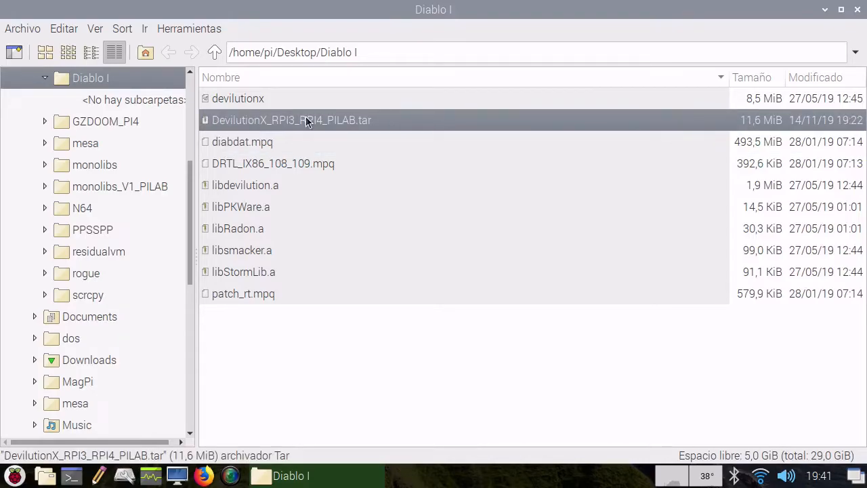